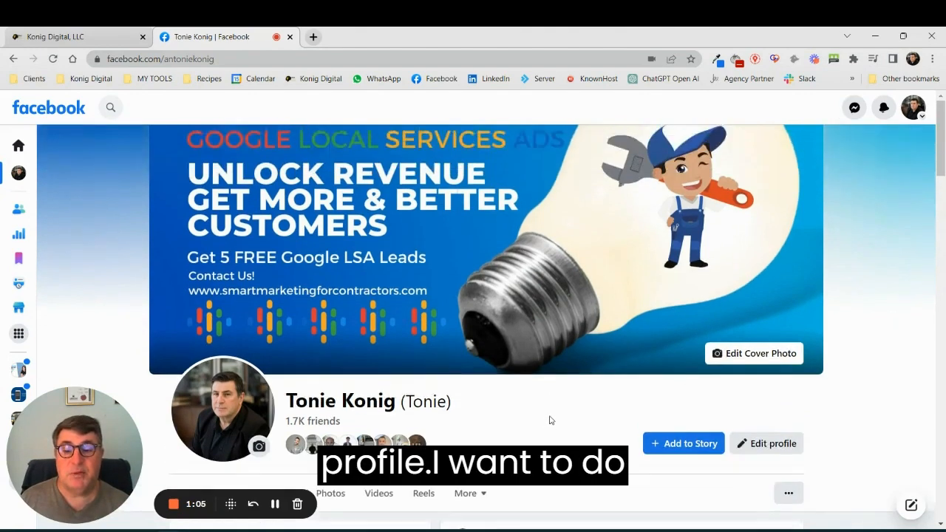
# Step: View the Facebook profile banner post on its own
pyautogui.scroll(-3)
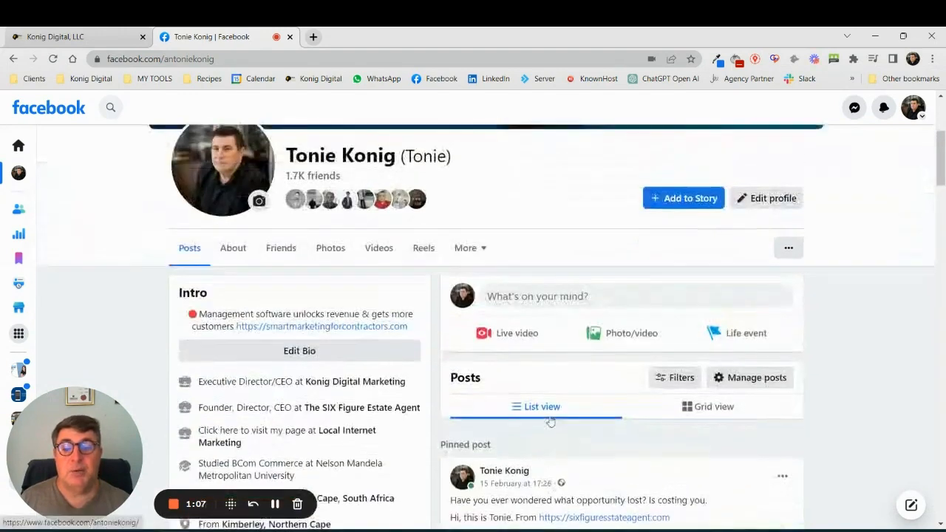
pyautogui.scroll(3)
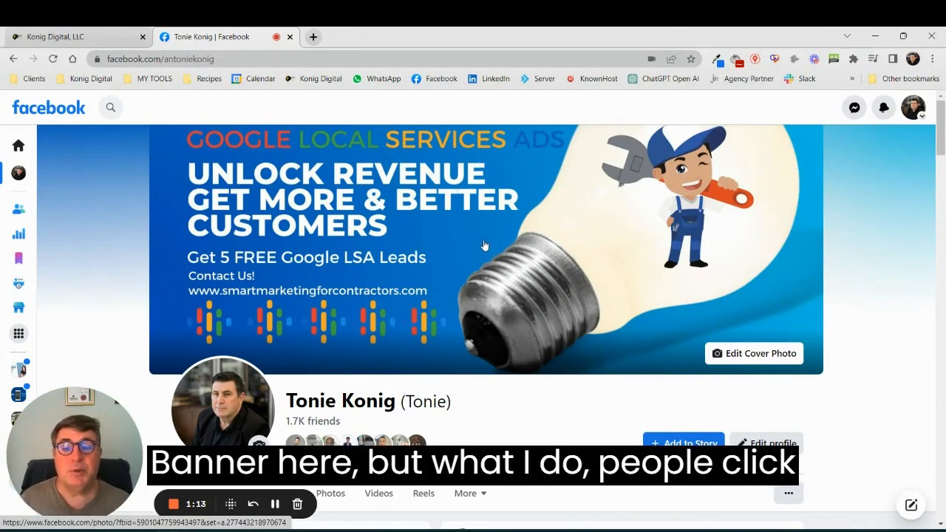
pyautogui.click(485, 244)
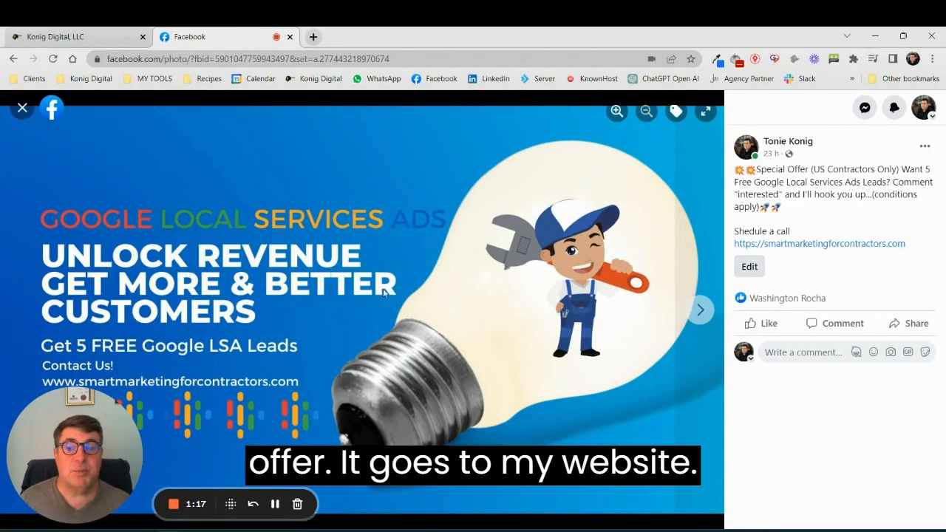
pyautogui.moveTo(20, 108)
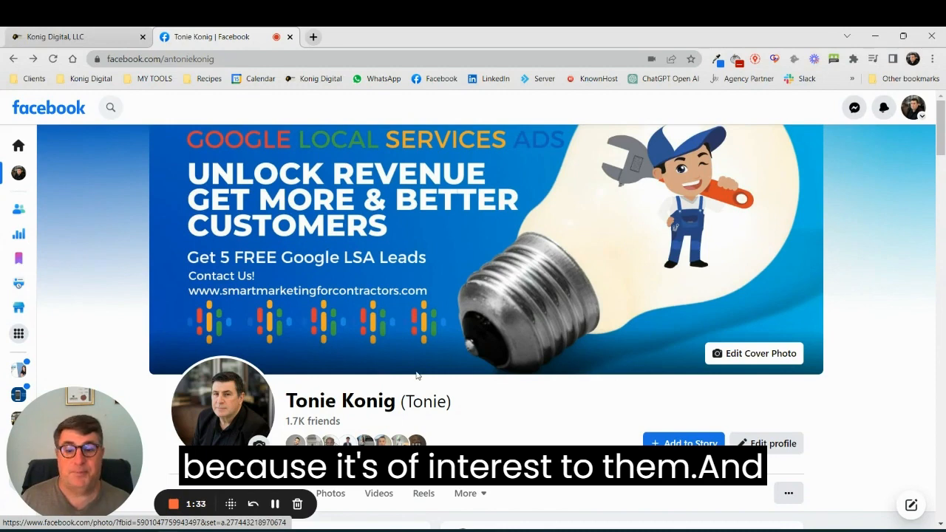
pyautogui.moveTo(18, 146)
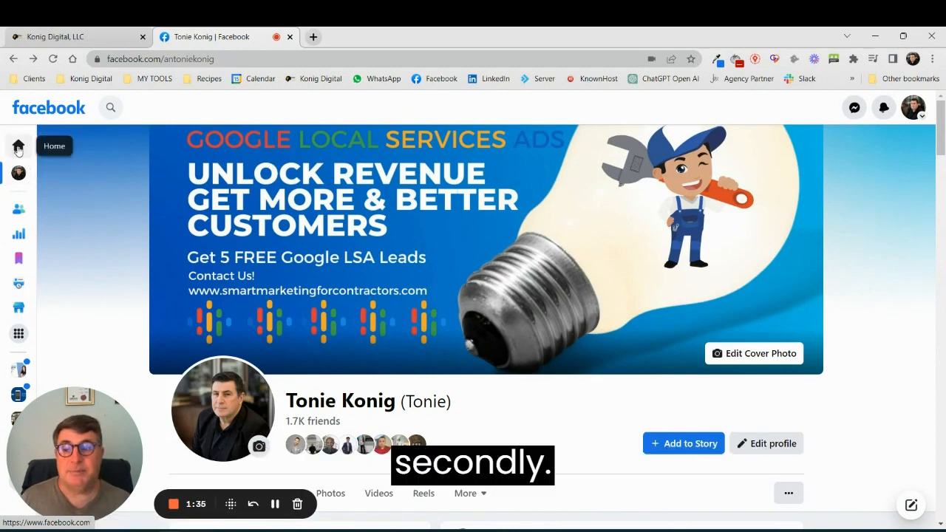
# Step: Show the Meta Ads Manager Campaigns list, then switch to the GoHighLevel workflows
pyautogui.click(18, 146)
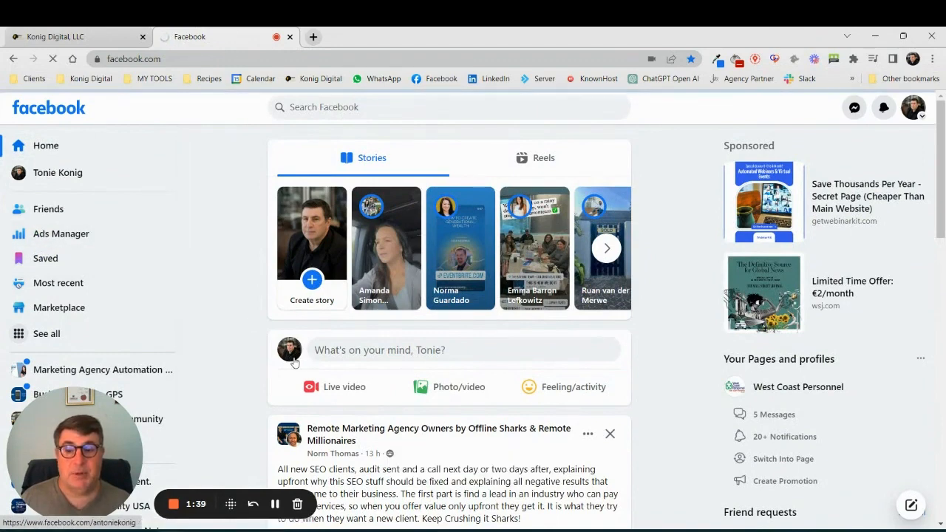
pyautogui.click(61, 233)
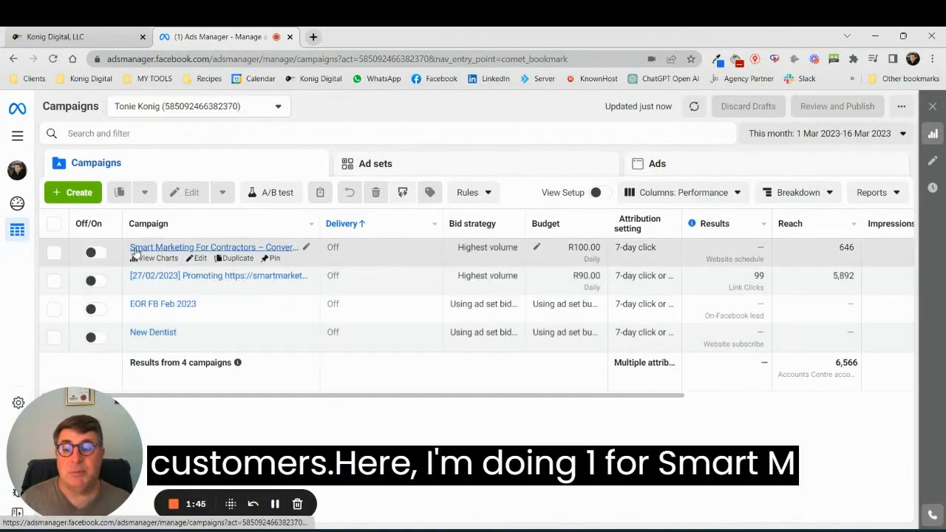
pyautogui.moveTo(236, 151)
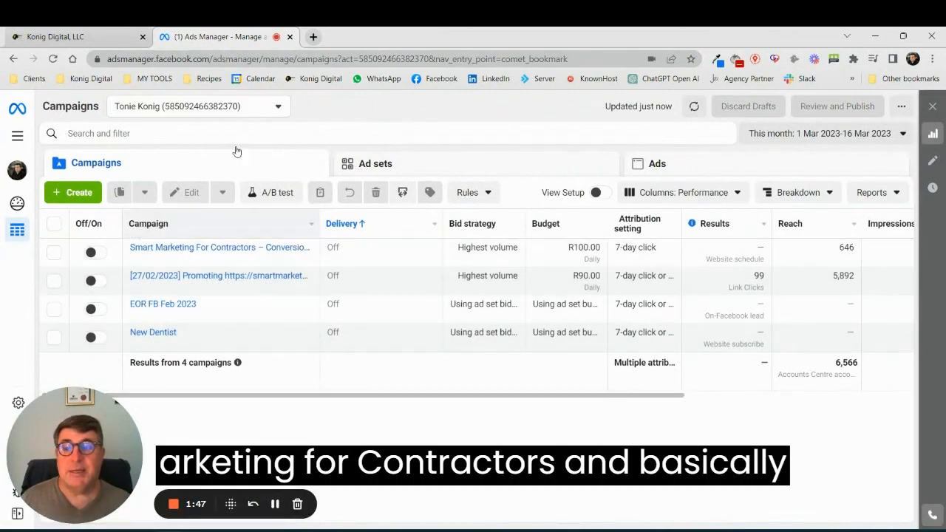
pyautogui.click(66, 35)
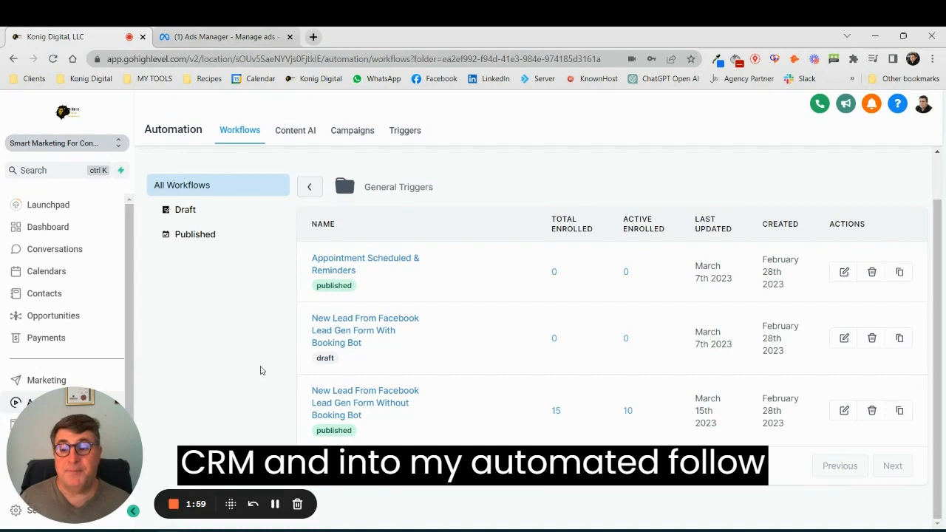
pyautogui.moveTo(239, 358)
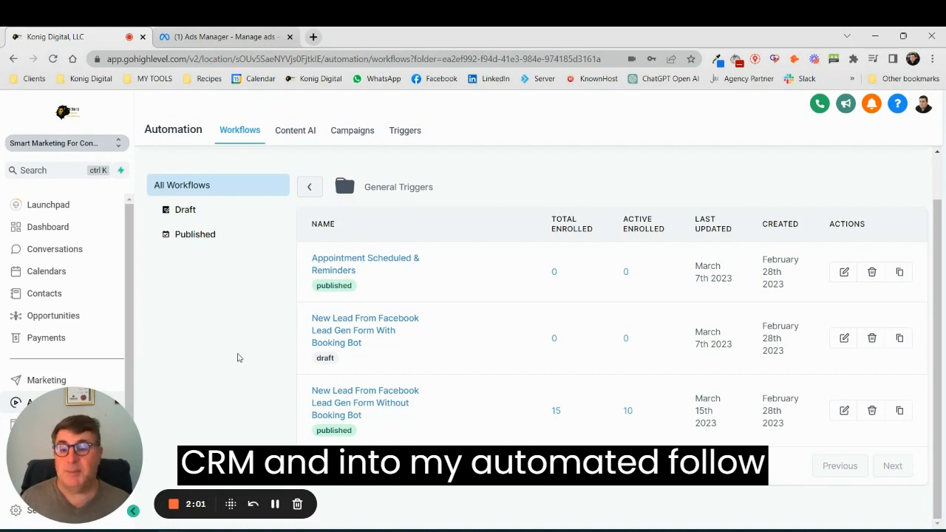
pyautogui.moveTo(352, 399)
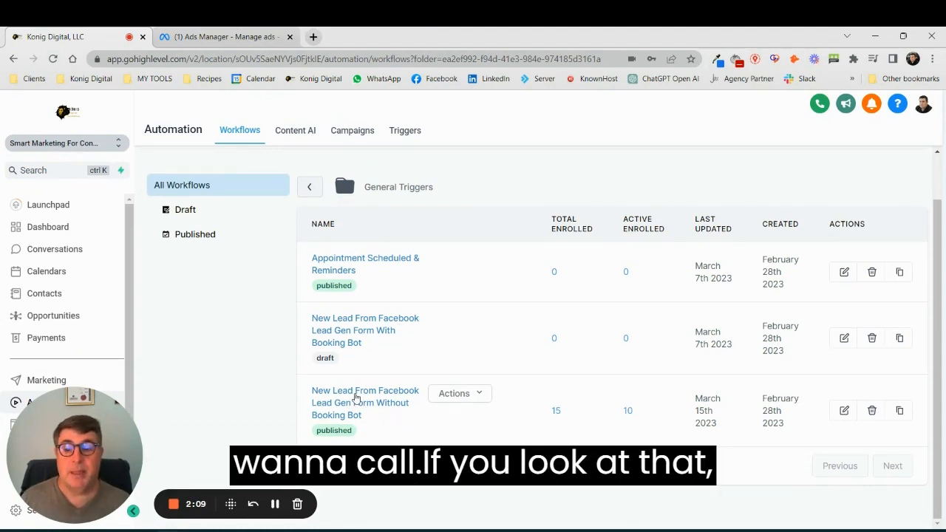
# Step: Open the 'New Lead From Facebook Lead Gen Form Without Booking Bot' workflow
pyautogui.click(363, 402)
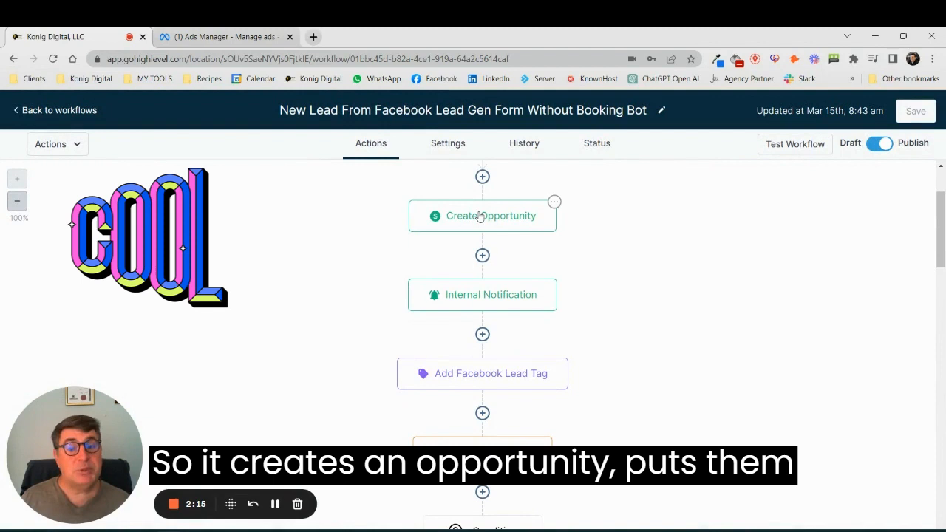
pyautogui.click(482, 216)
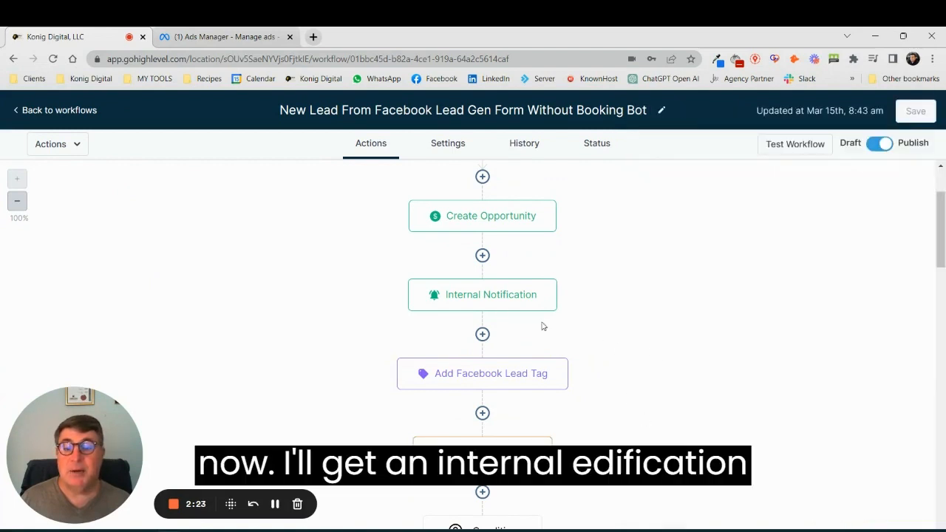
pyautogui.moveTo(487, 301)
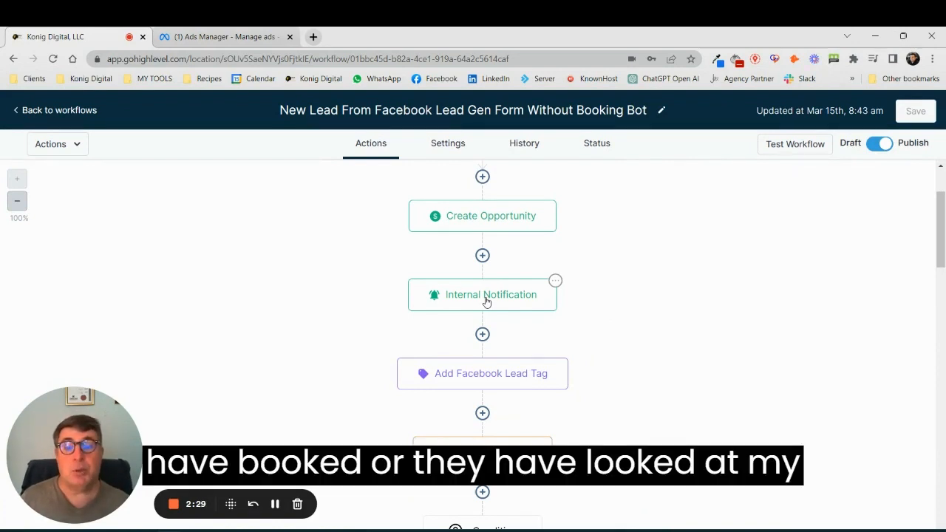
pyautogui.scroll(-3)
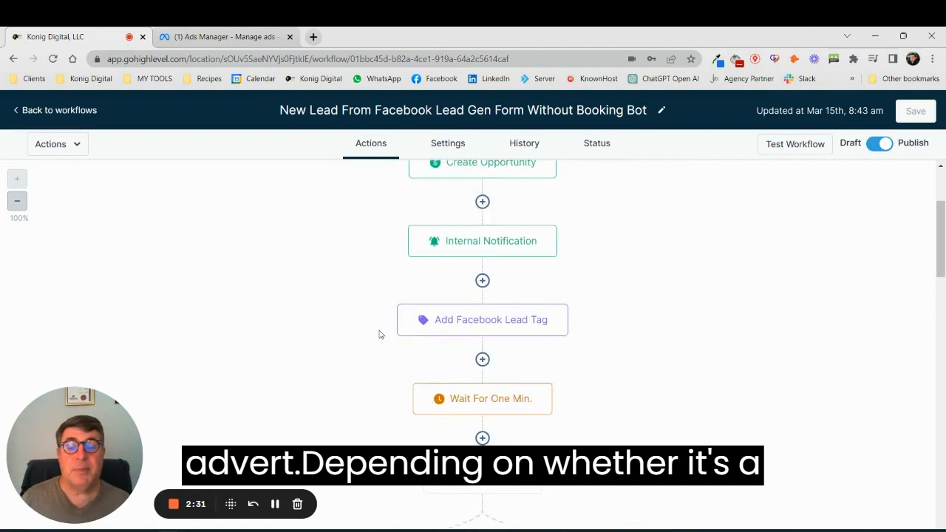
pyautogui.scroll(-3)
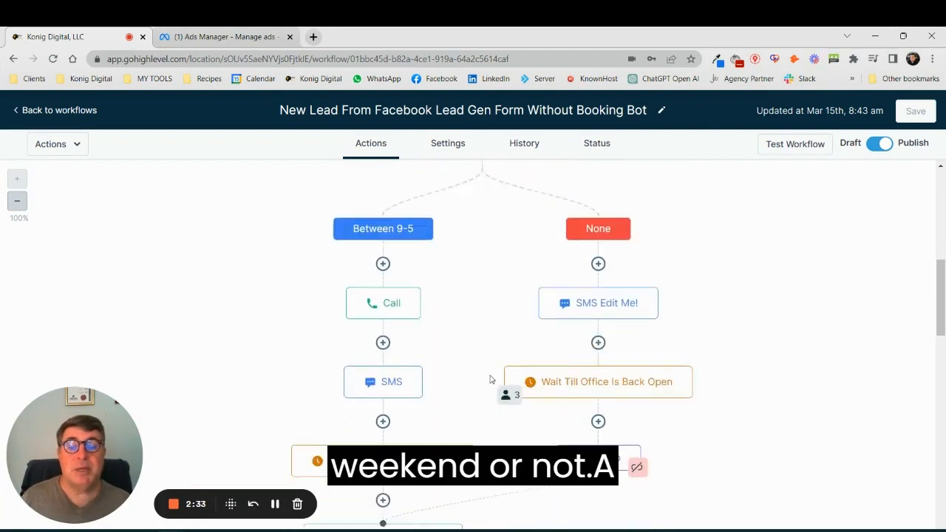
pyautogui.scroll(-3)
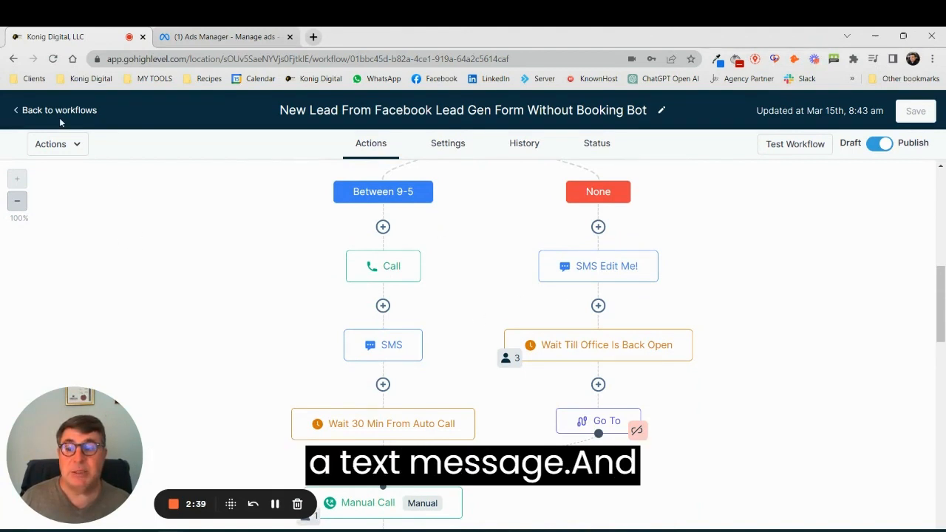
pyautogui.scroll(-3)
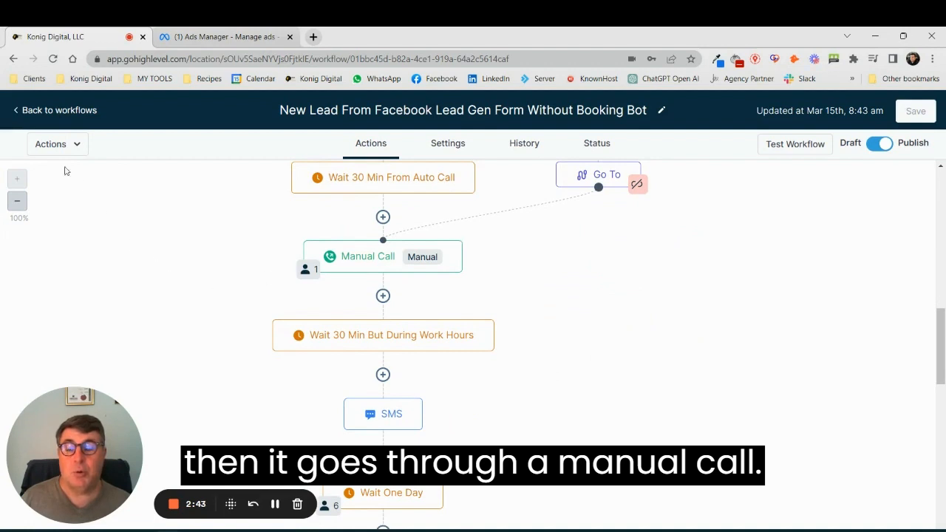
pyautogui.click(59, 109)
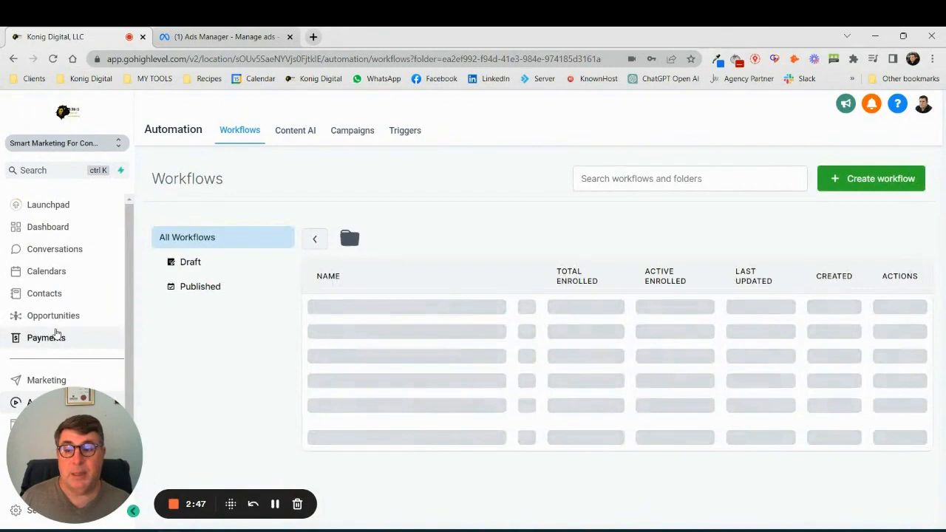
# Step: Show the Manual Actions queue with its pending call from the lead workflow
pyautogui.click(53, 248)
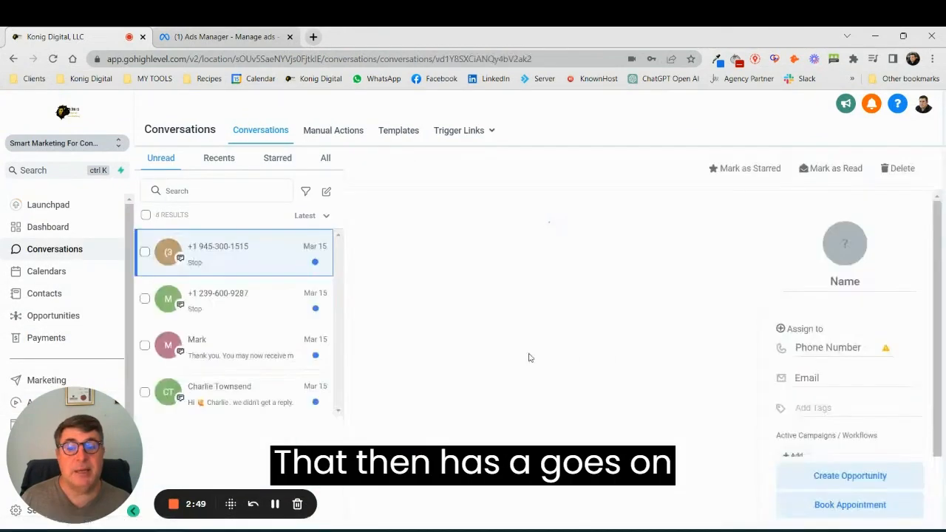
pyautogui.click(234, 251)
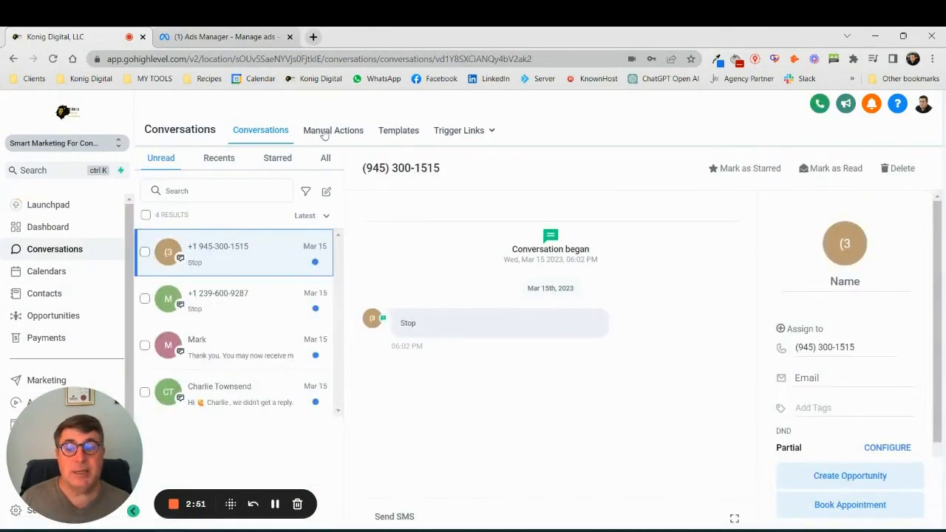
pyautogui.click(333, 130)
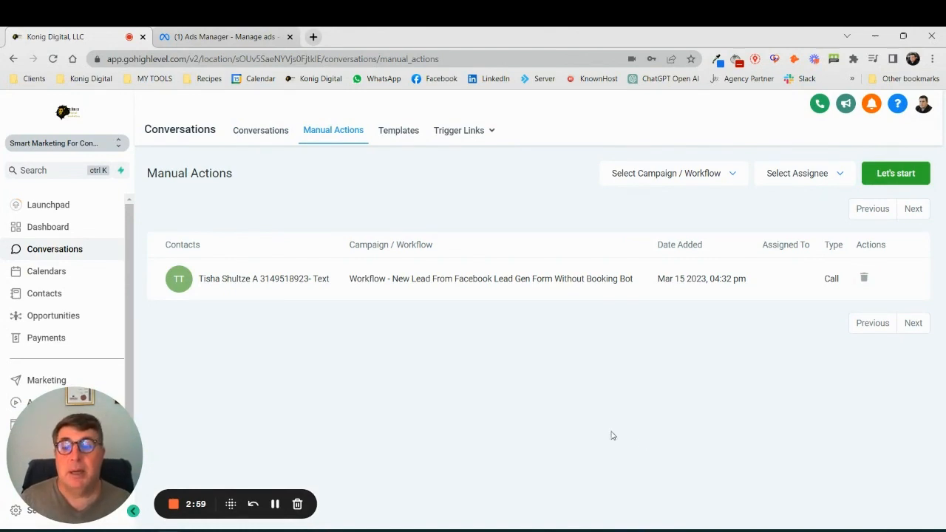
pyautogui.moveTo(383, 363)
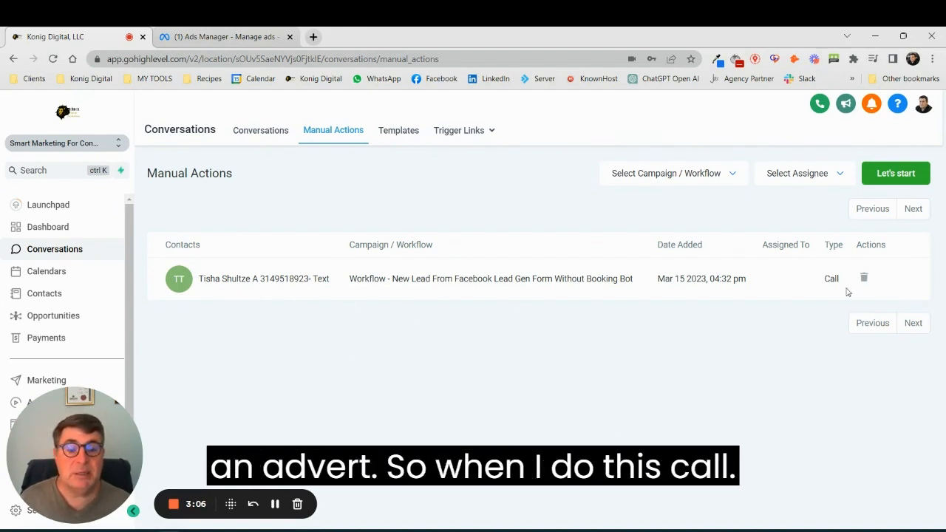
pyautogui.moveTo(650, 421)
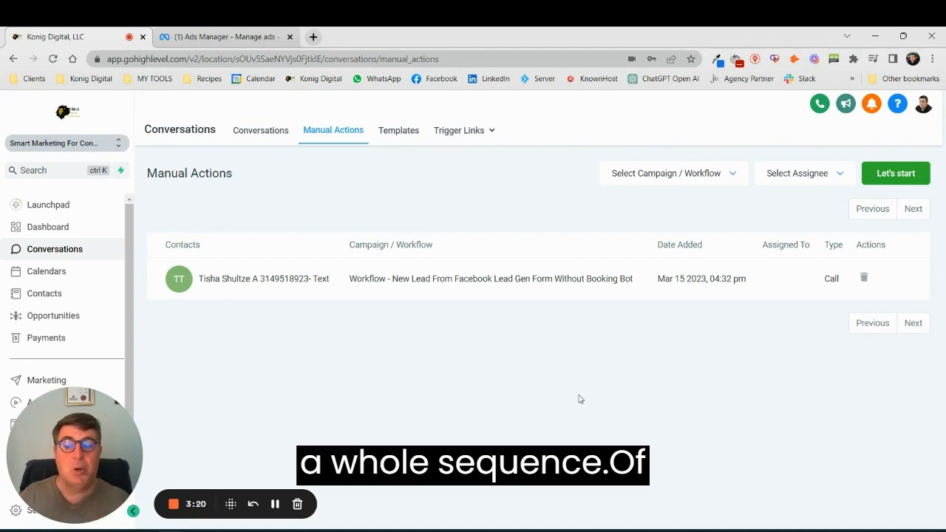
pyautogui.moveTo(230, 270)
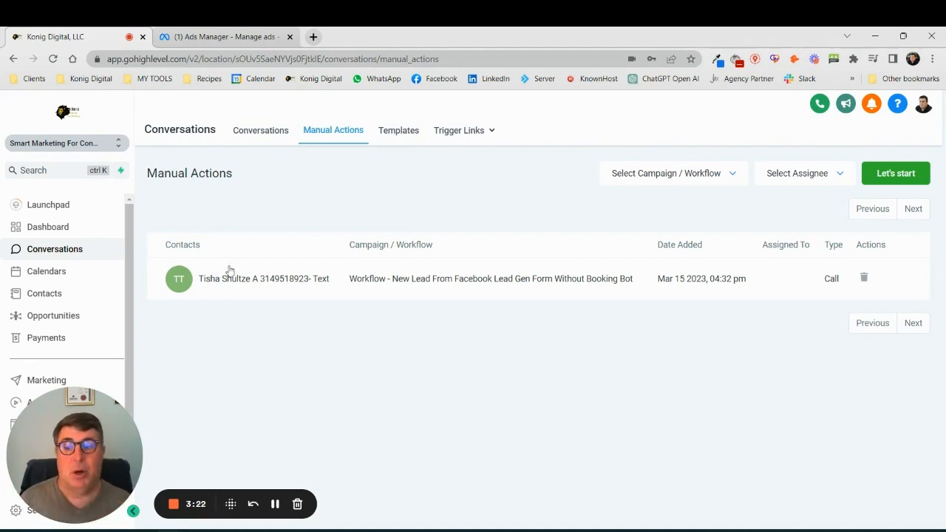